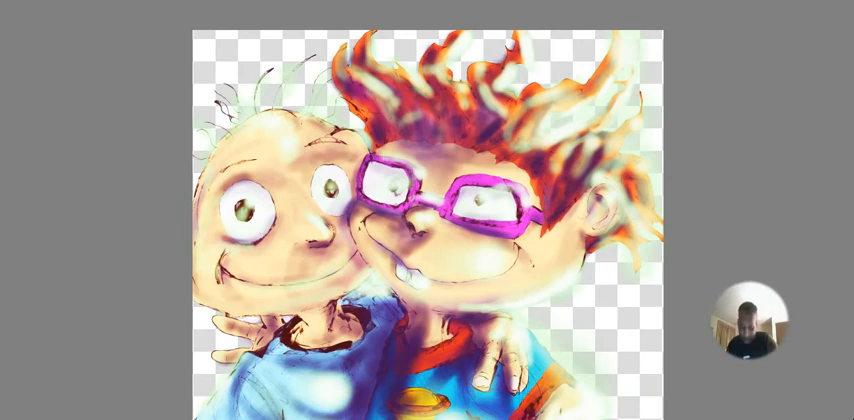
scroll(down, 3)
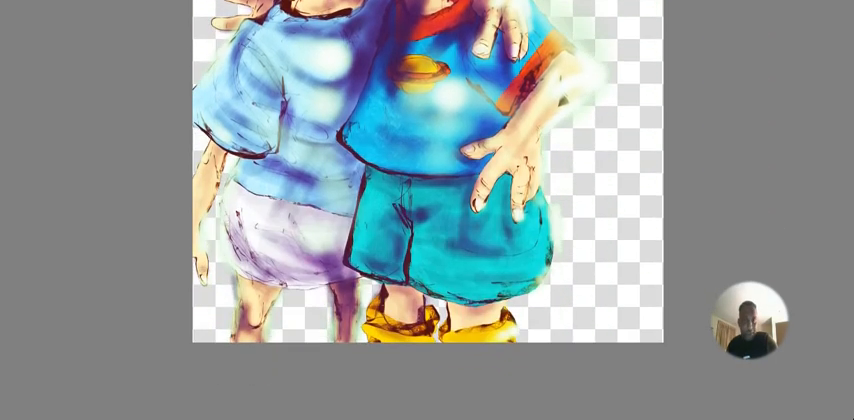